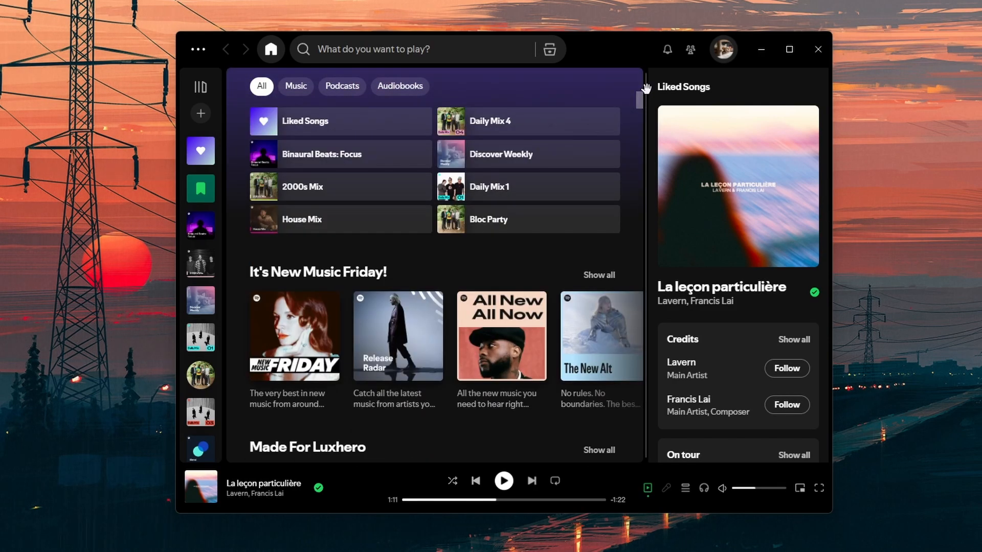
{"action": "mouse_move", "coordinate": [592, 487]}
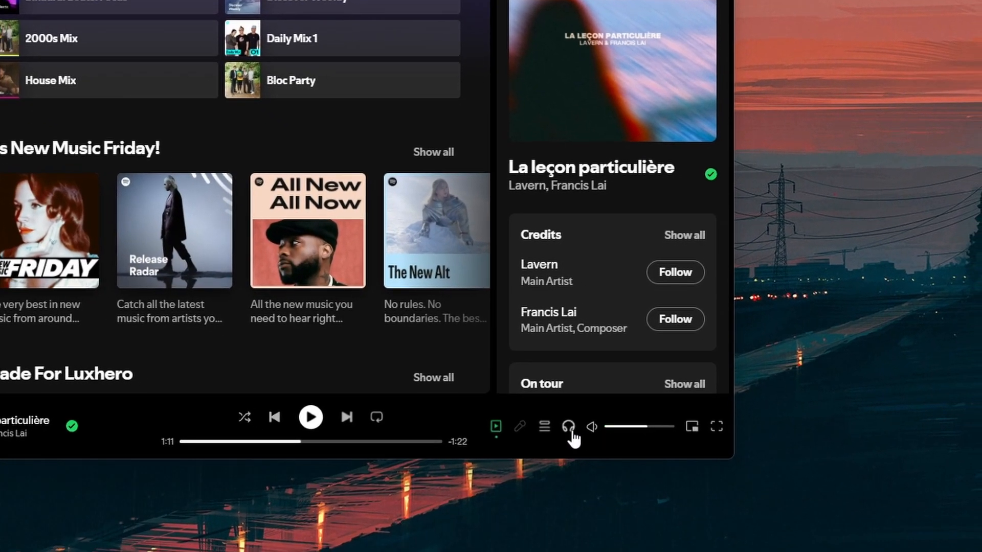
Hand Spotify playback to the iPhone, then bring it back to this computer.
{"action": "left_click", "coordinate": [569, 428]}
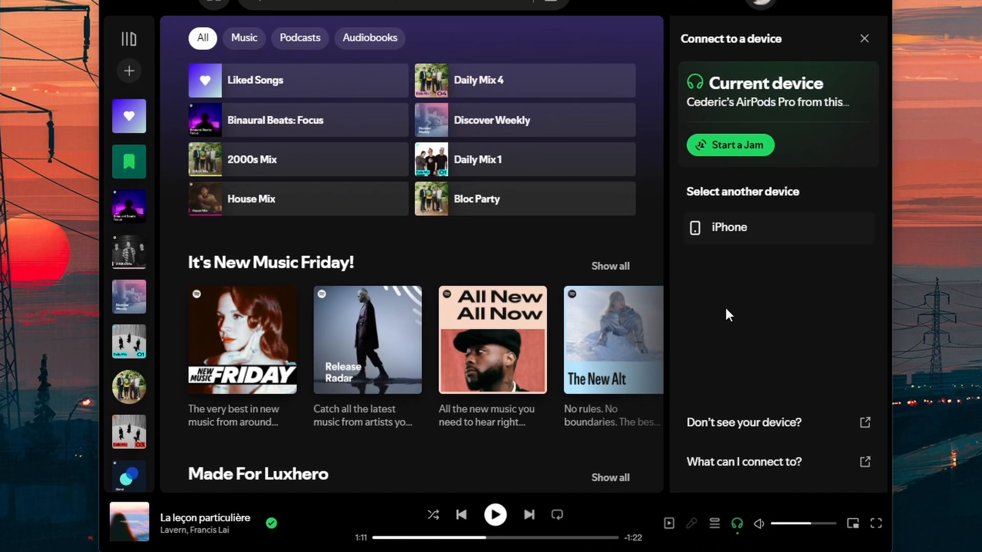
{"action": "mouse_move", "coordinate": [711, 242]}
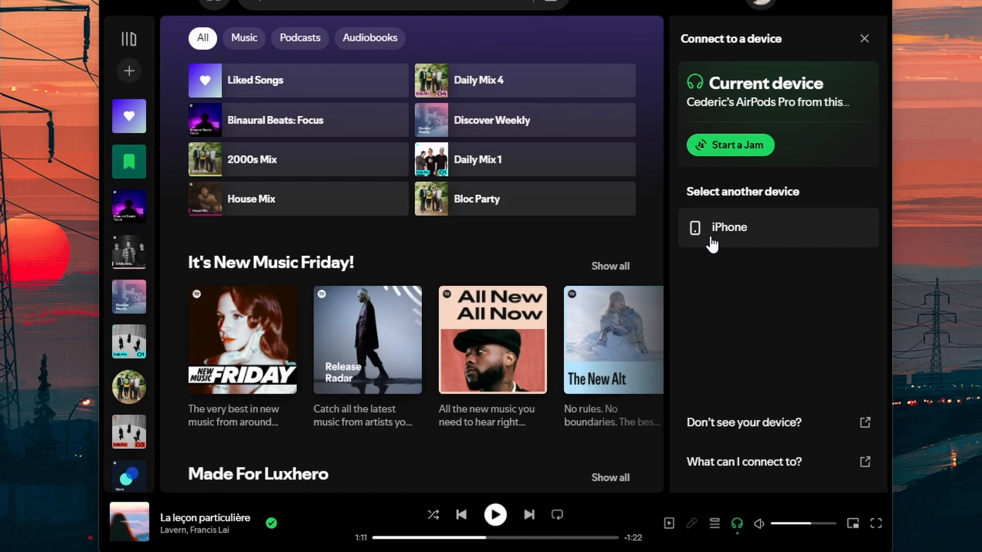
{"action": "left_click", "coordinate": [729, 227]}
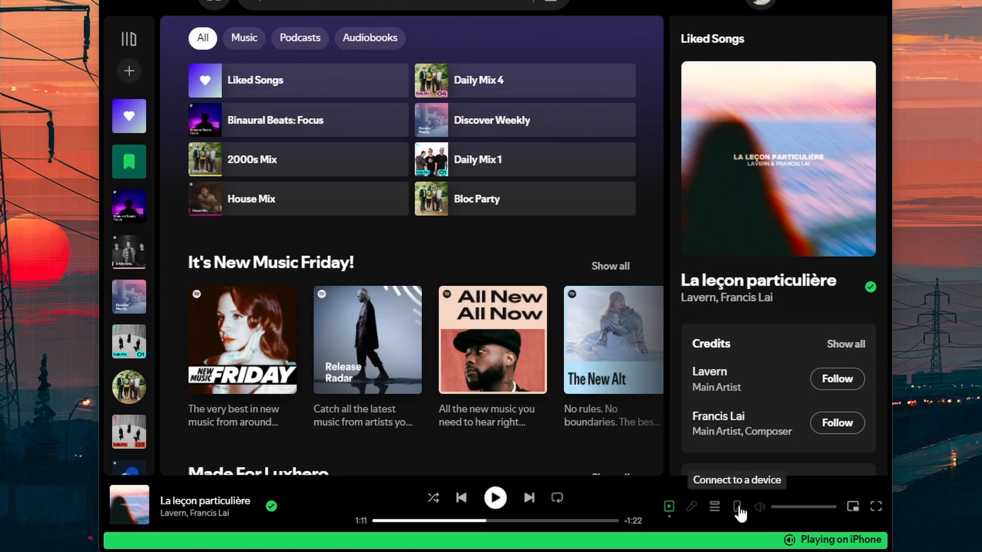
{"action": "left_click", "coordinate": [736, 506]}
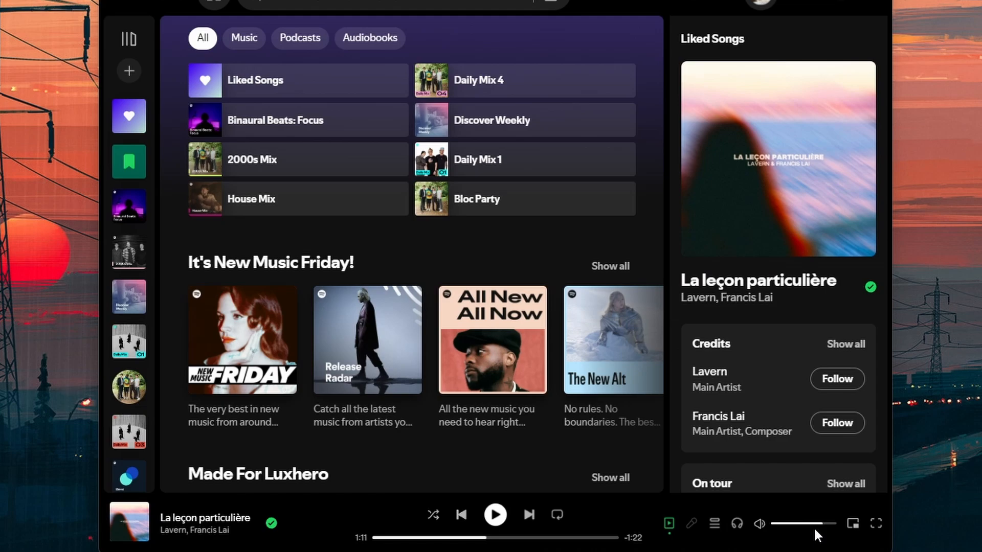
{"action": "mouse_move", "coordinate": [737, 524]}
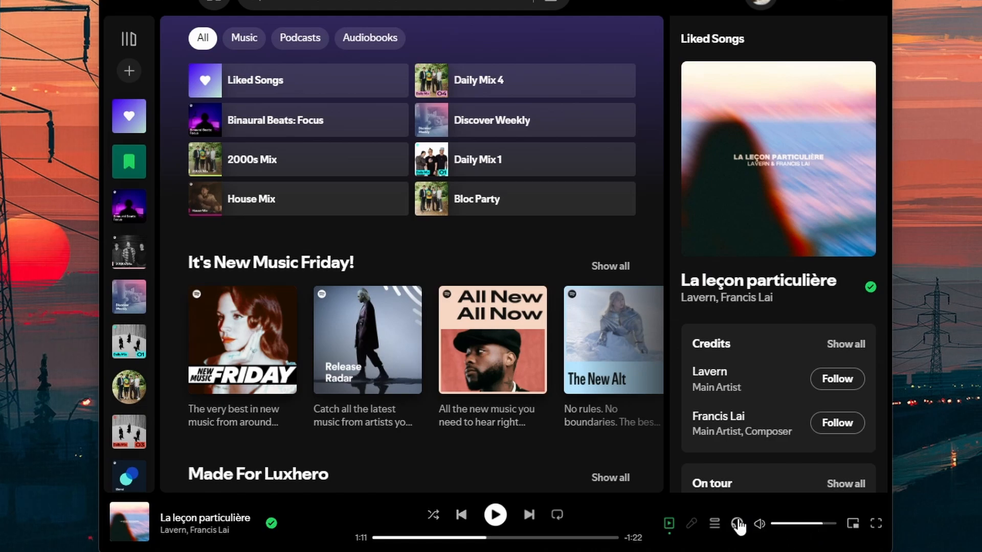
{"action": "left_click", "coordinate": [736, 524]}
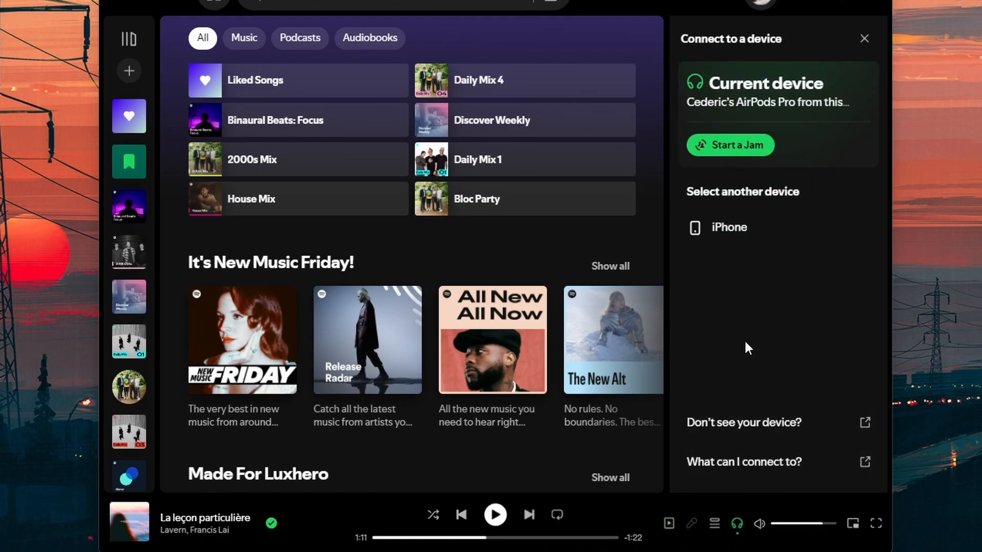
{"action": "mouse_move", "coordinate": [801, 100]}
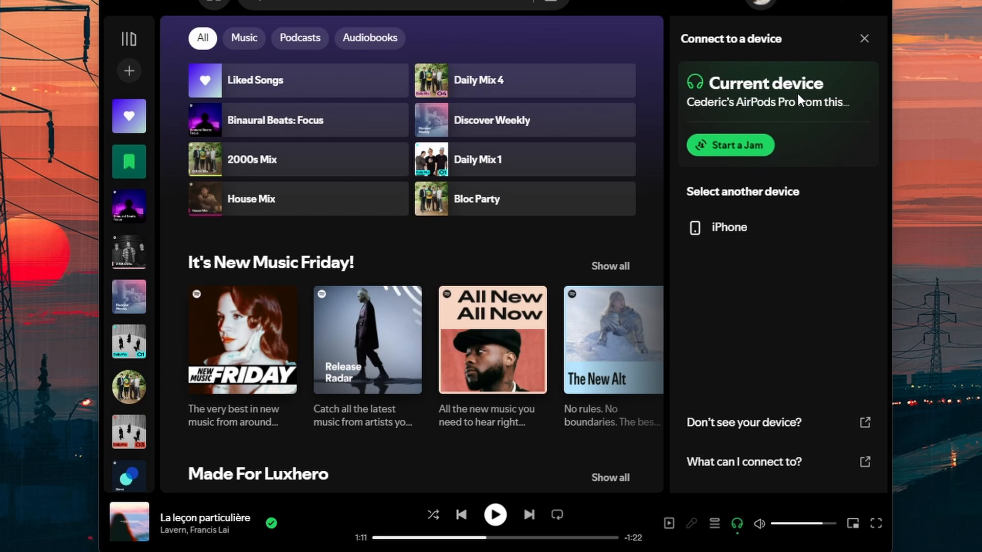
{"action": "mouse_move", "coordinate": [795, 118]}
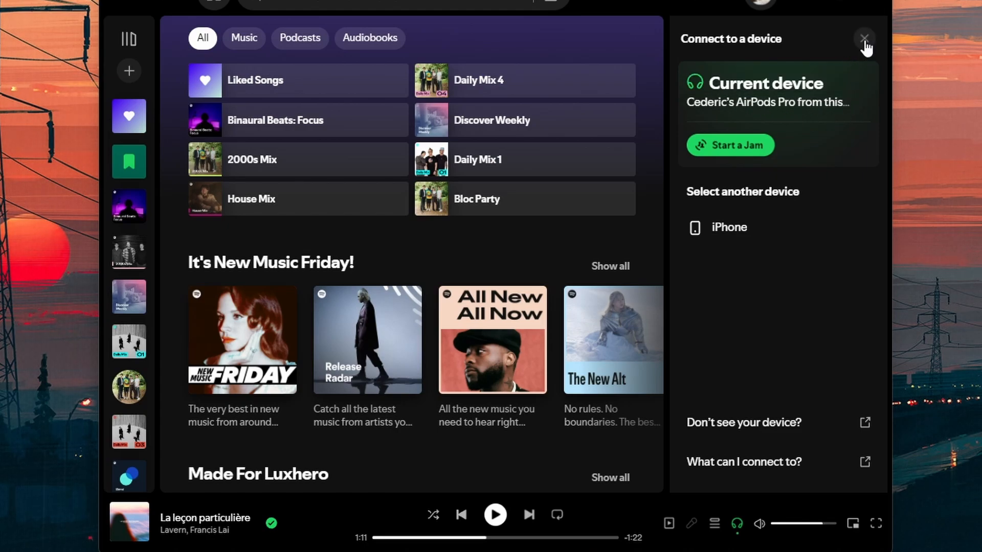
{"action": "left_click", "coordinate": [865, 38]}
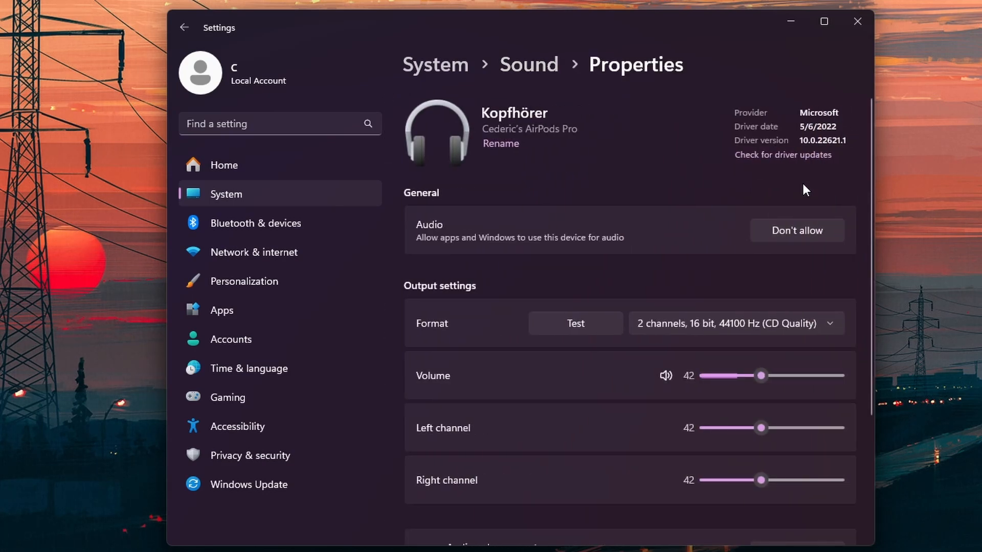
Scroll through the Kopfhörer (AirPods) output properties and on to the Volume mixer.
{"action": "scroll", "scroll_direction": "down", "scroll_amount": 3}
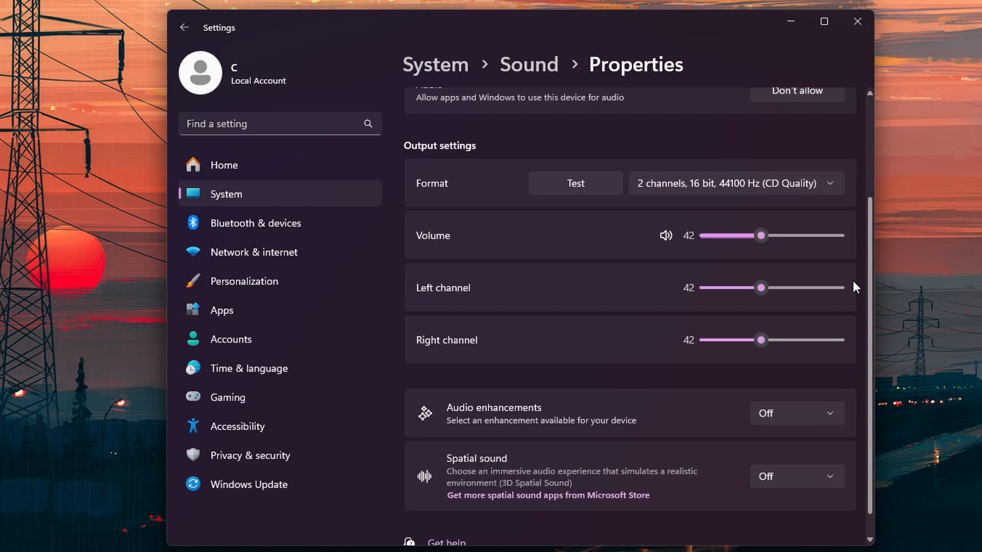
{"action": "scroll", "scroll_direction": "down", "scroll_amount": 3}
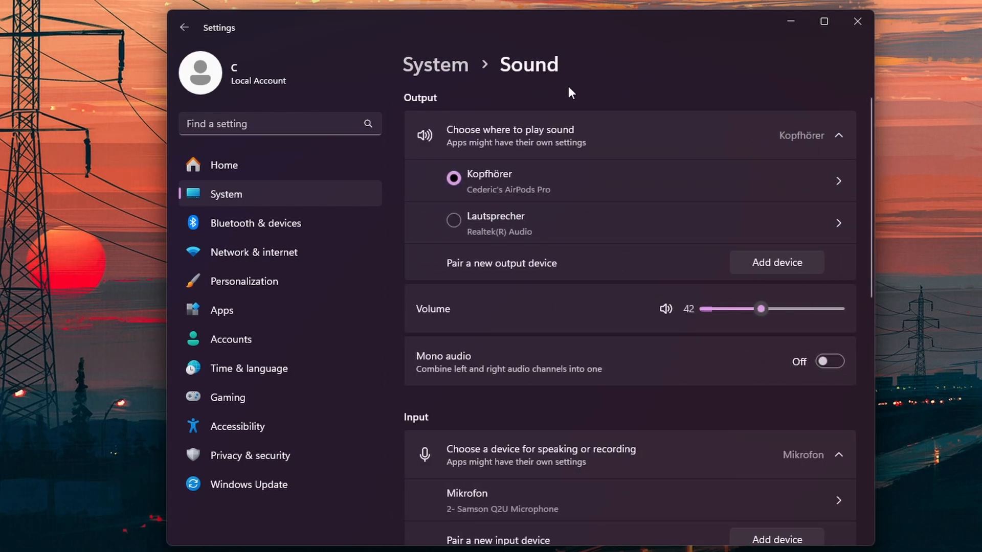
{"action": "scroll", "scroll_direction": "down", "scroll_amount": 3}
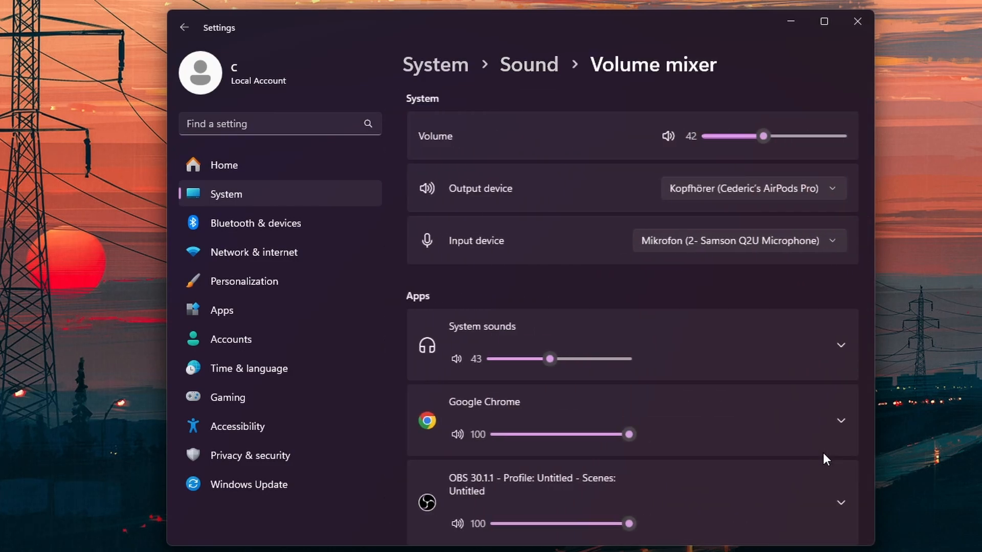
Confirm Spotify's output device is Default, then return to the main Sound page.
{"action": "scroll", "scroll_direction": "down", "scroll_amount": 3}
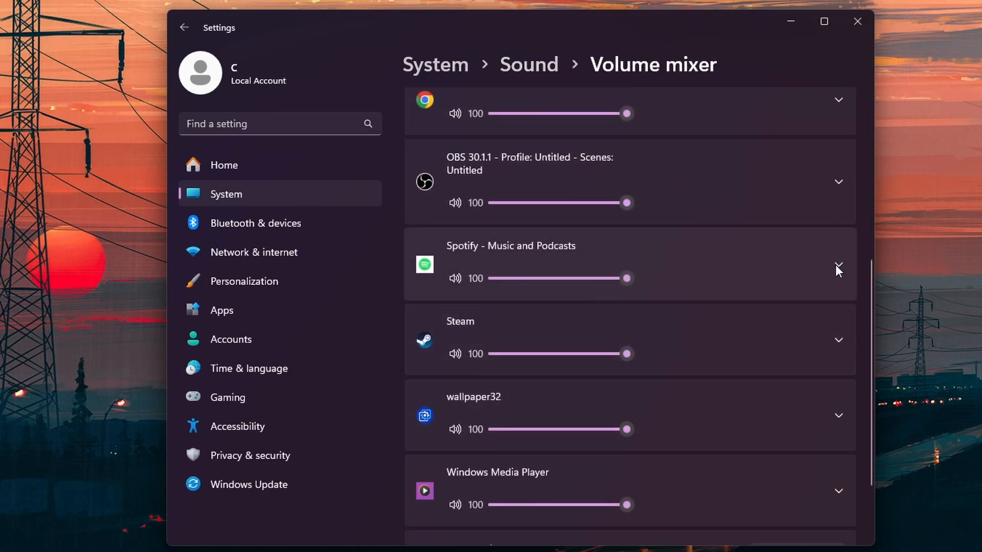
{"action": "left_click", "coordinate": [839, 266]}
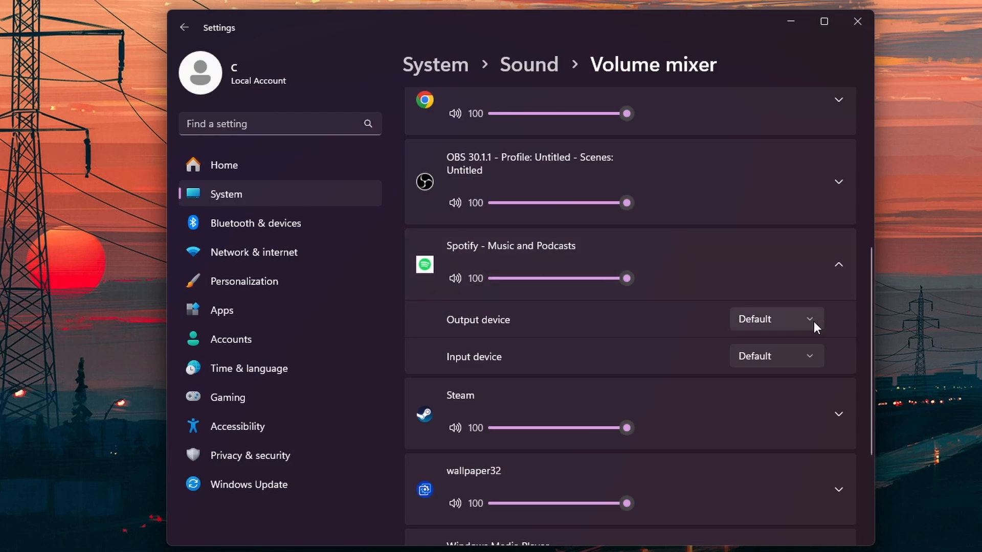
{"action": "left_click", "coordinate": [528, 65]}
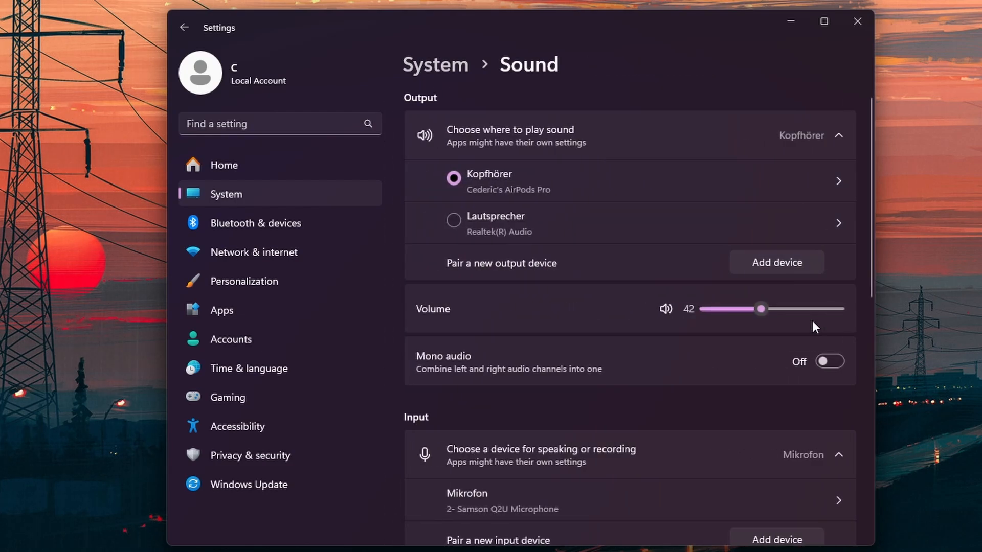
{"action": "scroll", "scroll_direction": "down", "scroll_amount": 3}
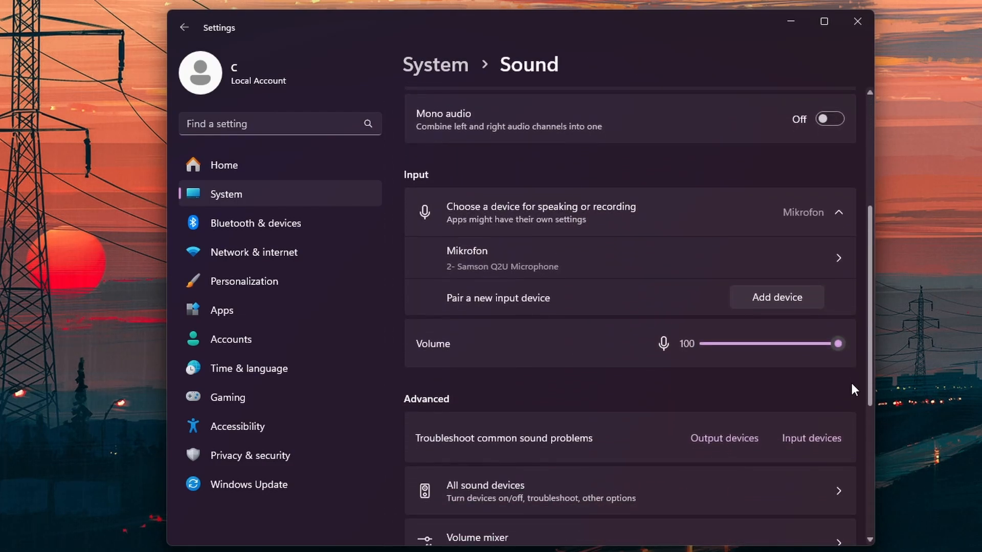
{"action": "scroll", "scroll_direction": "down", "scroll_amount": 3}
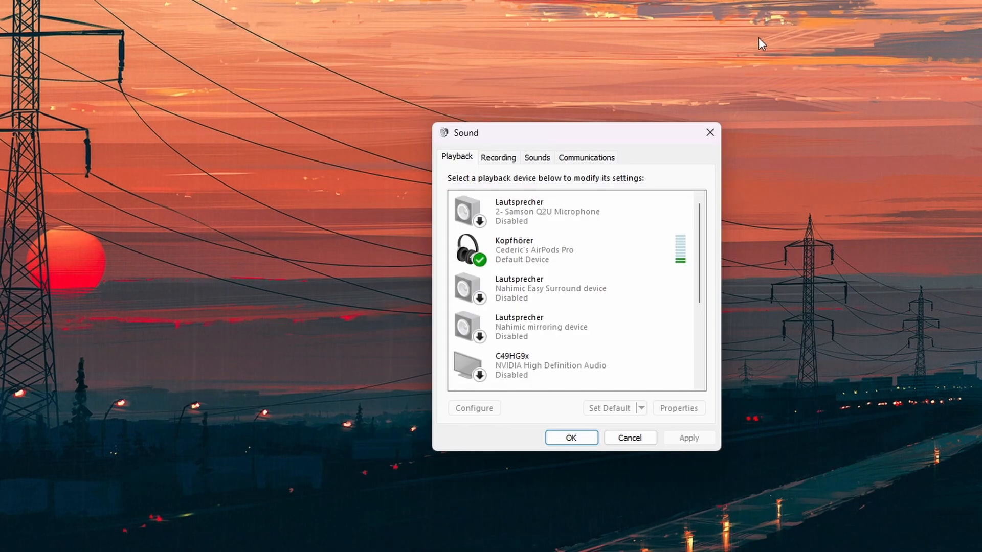
Scroll the Playback tab listing the AirPods as default and the Realtek speakers.
{"action": "scroll", "scroll_direction": "down", "scroll_amount": 3}
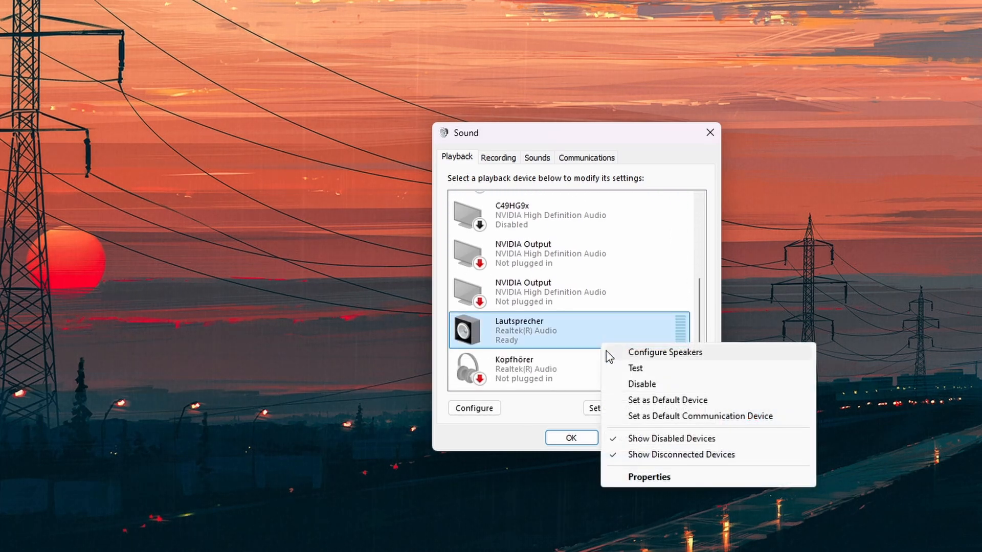
{"action": "mouse_move", "coordinate": [640, 393]}
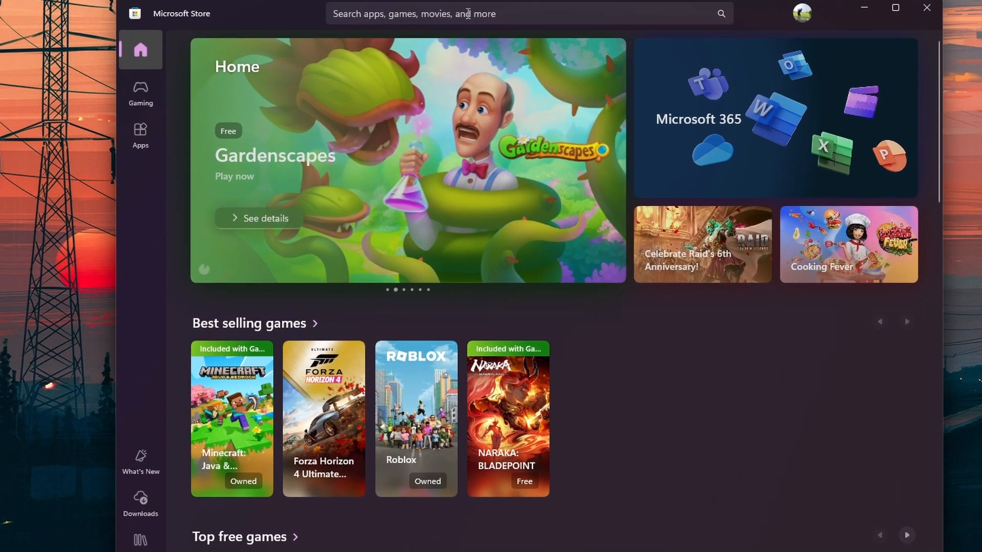
Search the Store for 'spotify' and view the Spotify - Music and Podcasts listing.
{"action": "type", "text": "spotify"}
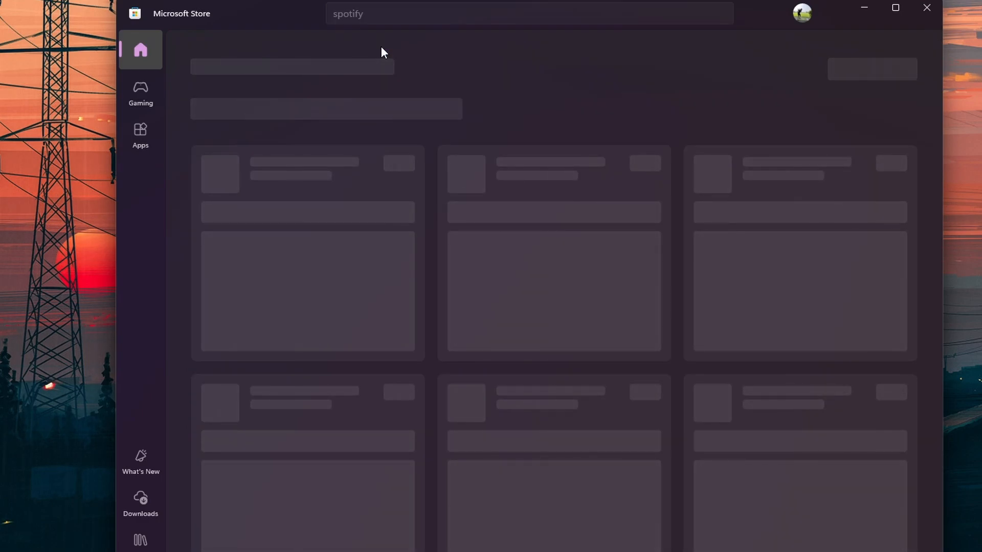
{"action": "key", "text": "Enter"}
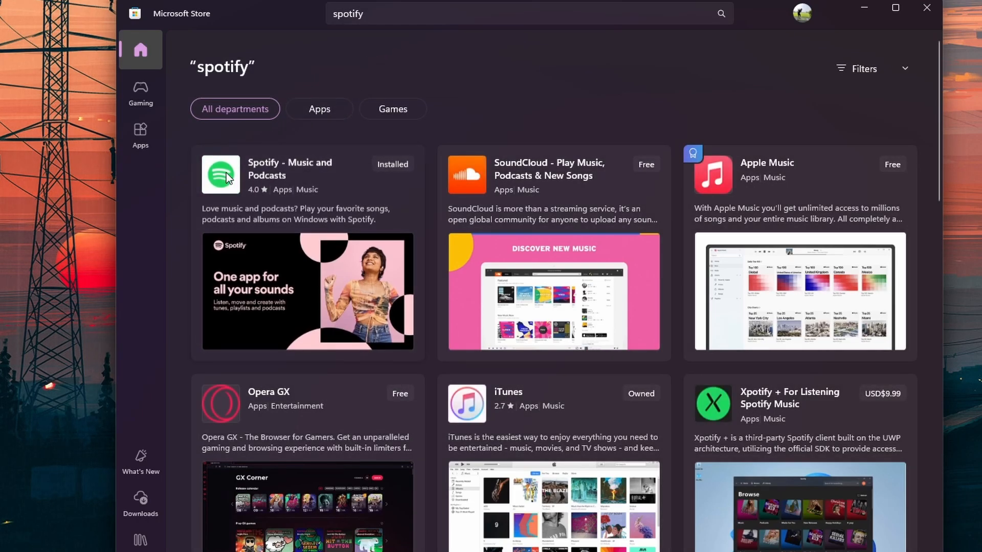
{"action": "left_click", "coordinate": [227, 176]}
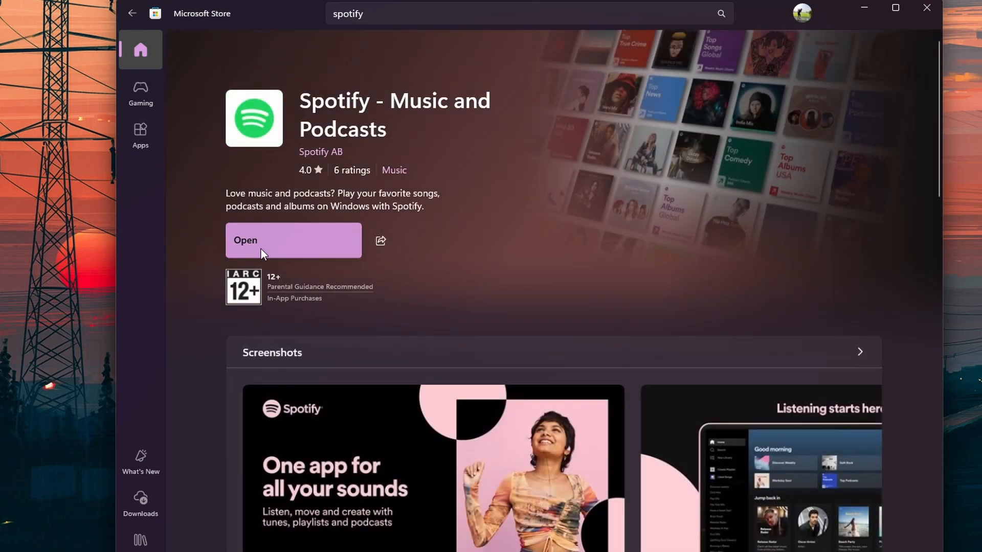
{"action": "scroll", "scroll_direction": "down", "scroll_amount": 3}
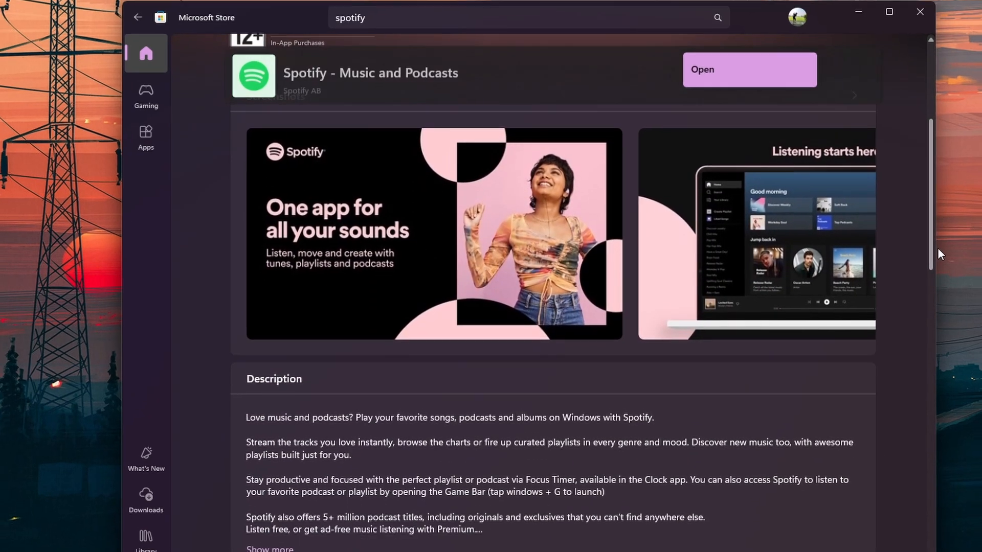